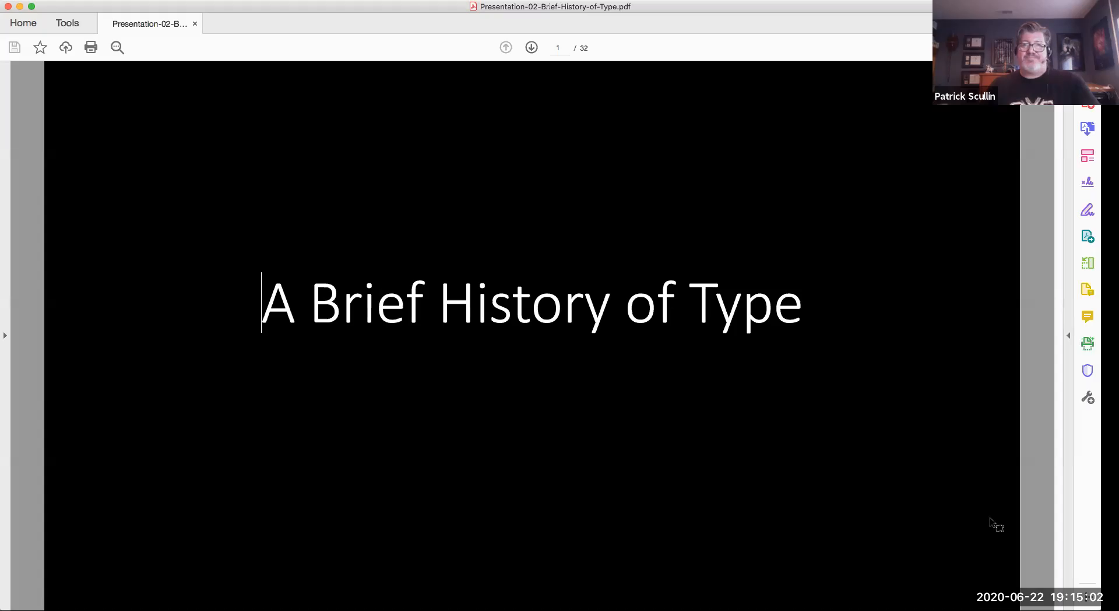
pyautogui.moveTo(1074, 484)
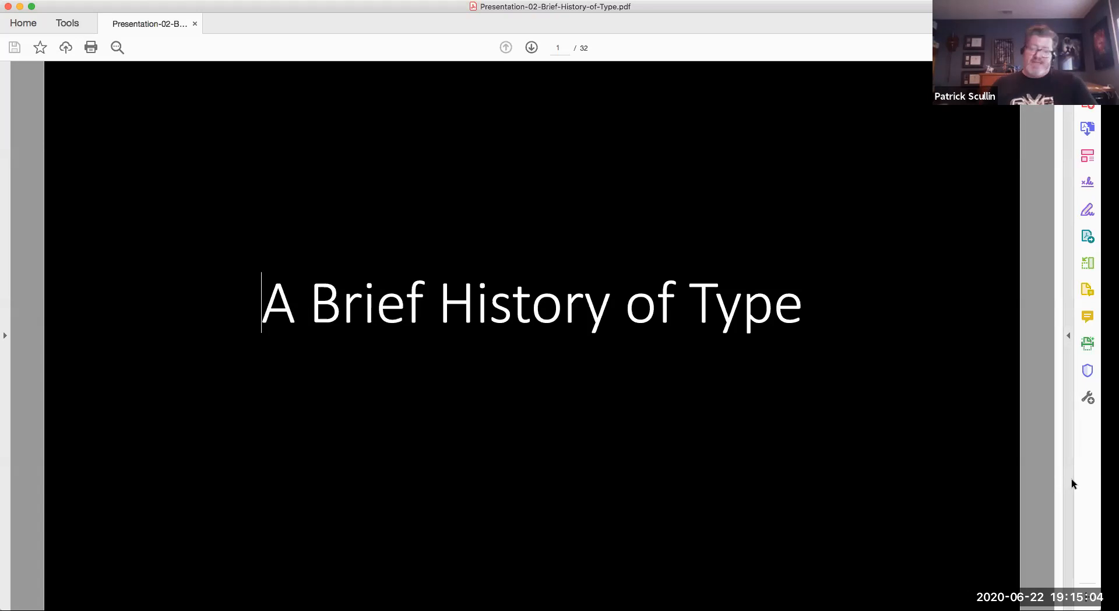
# Step: Advance three pages past Rocks and Caves and the bison painting to Pictograms & Ideograms on page 4
pyautogui.click(532, 47)
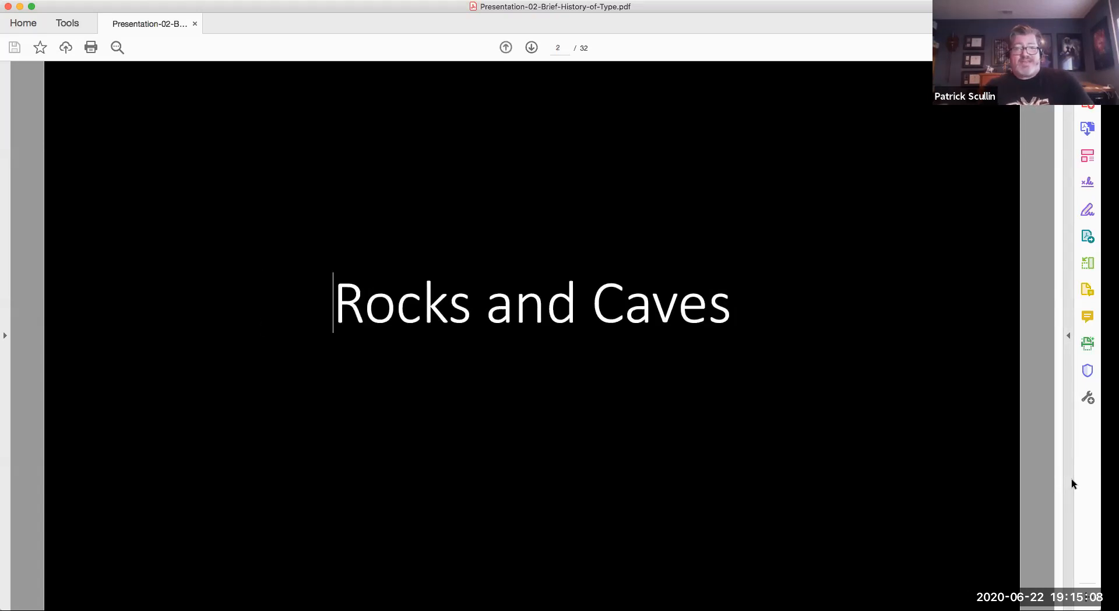
pyautogui.click(532, 47)
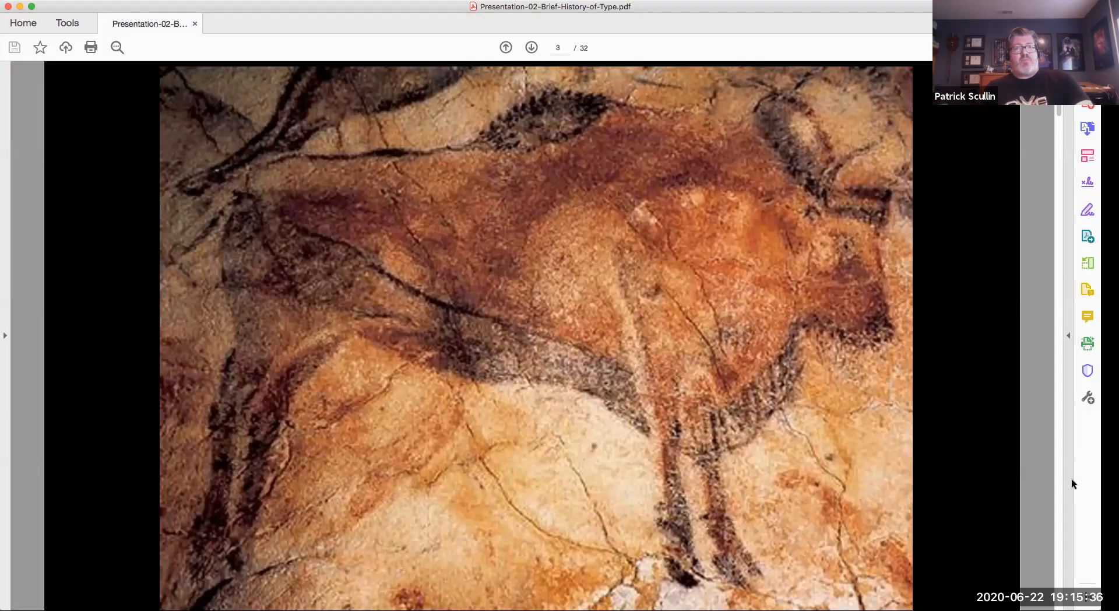
pyautogui.click(532, 46)
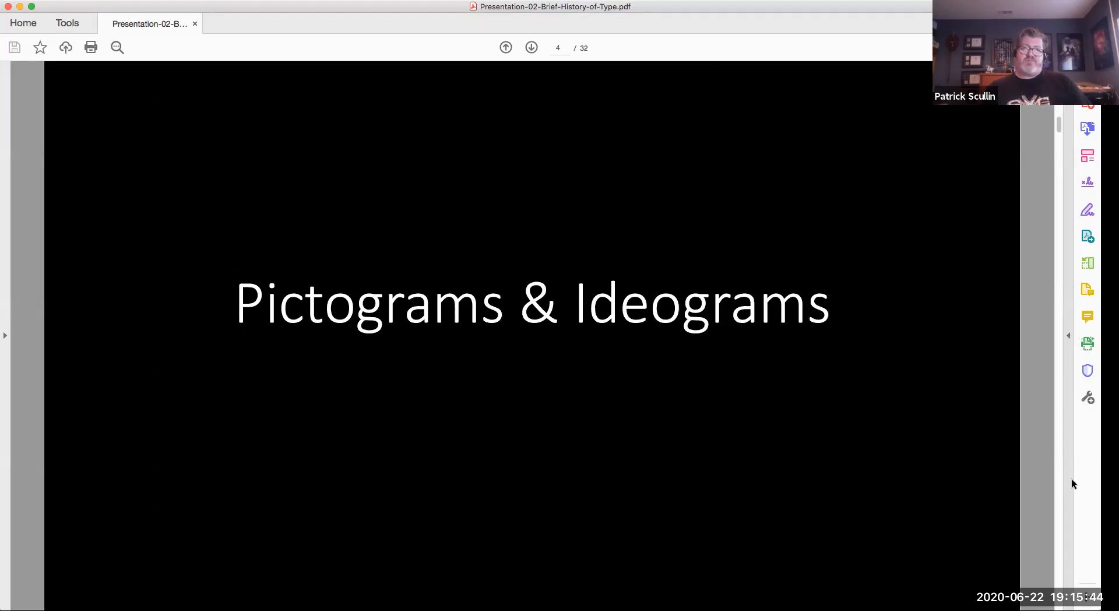
# Step: Advance past the brush calligraphy slide to the cuneiform tablet on page 6
pyautogui.click(531, 47)
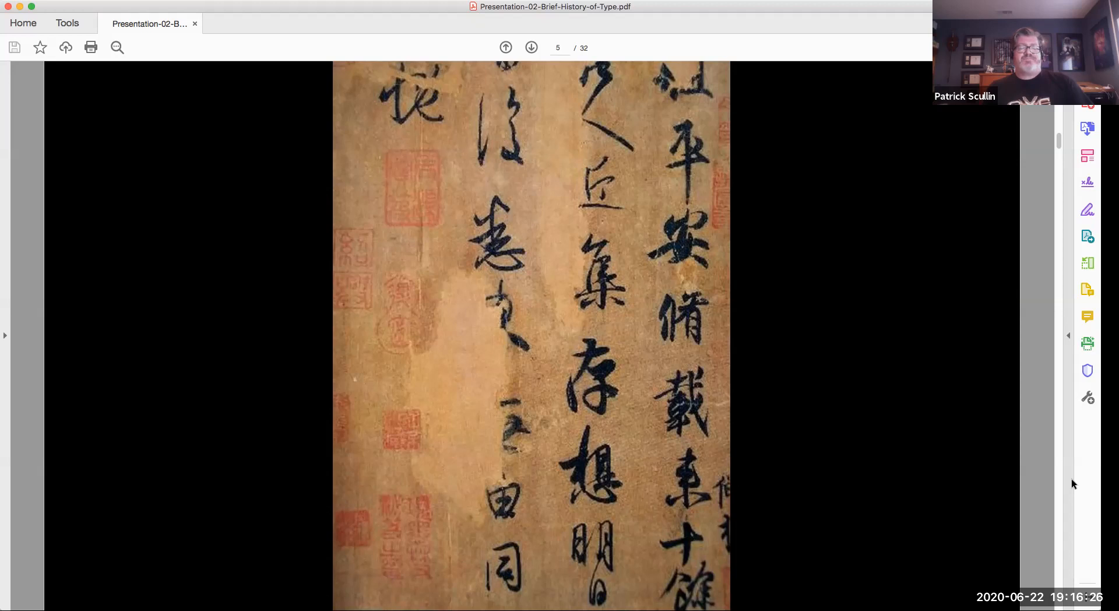
pyautogui.click(532, 47)
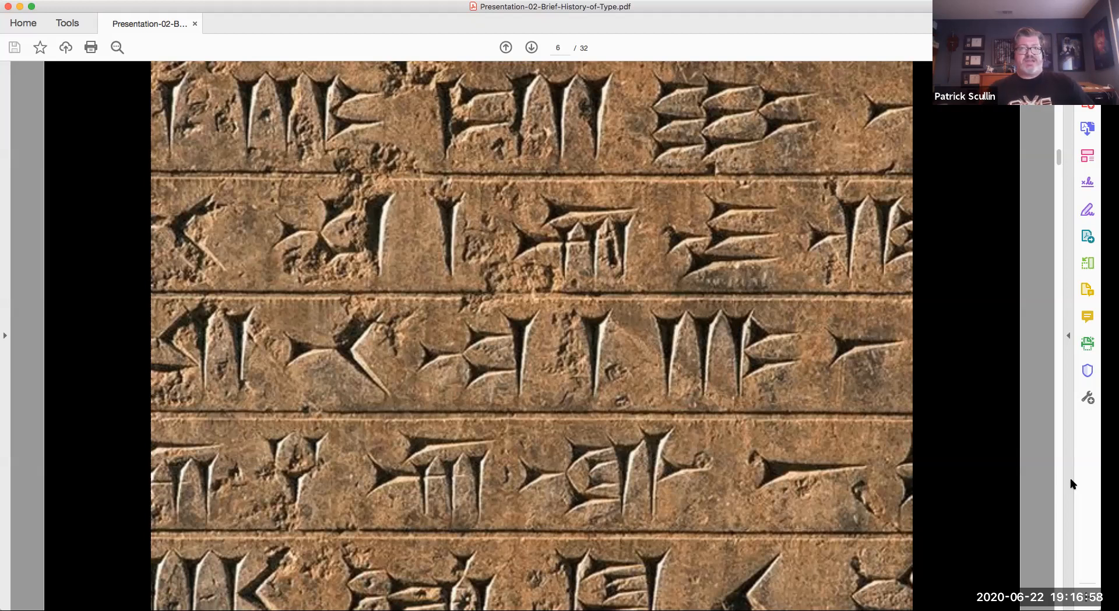
# Step: Advance past the Egyptian hieroglyph relief to the Mayan glyph blocks on page 8
pyautogui.click(532, 46)
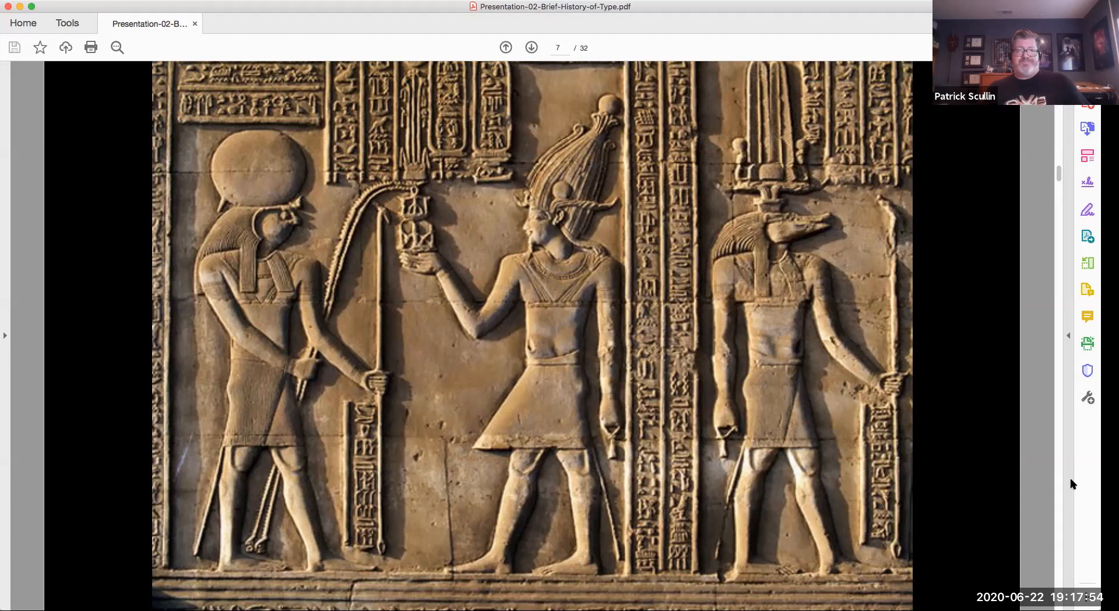
pyautogui.click(529, 47)
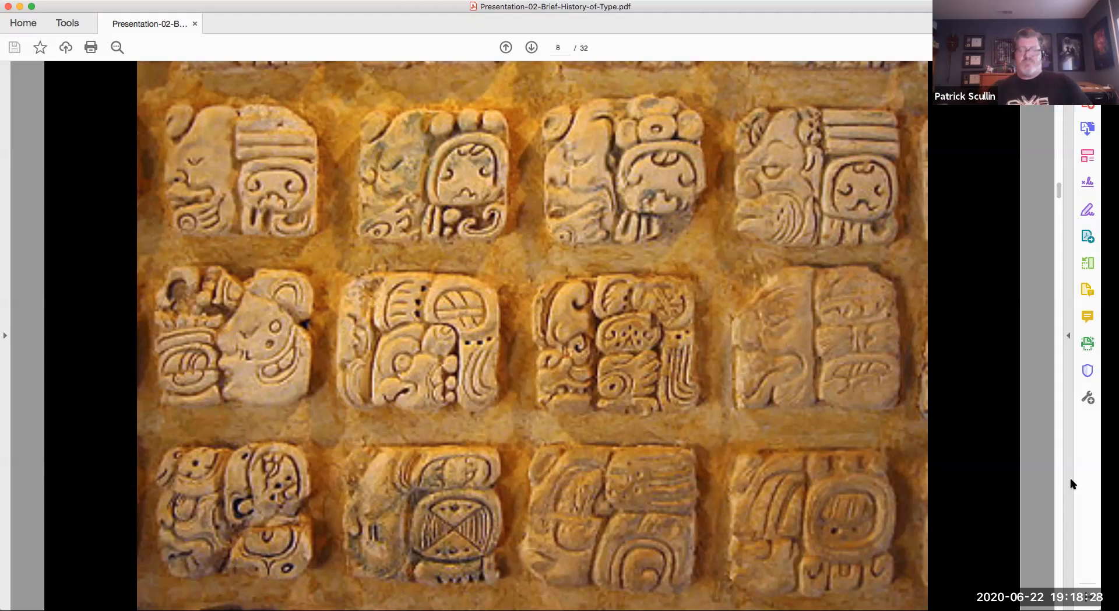
pyautogui.click(506, 47)
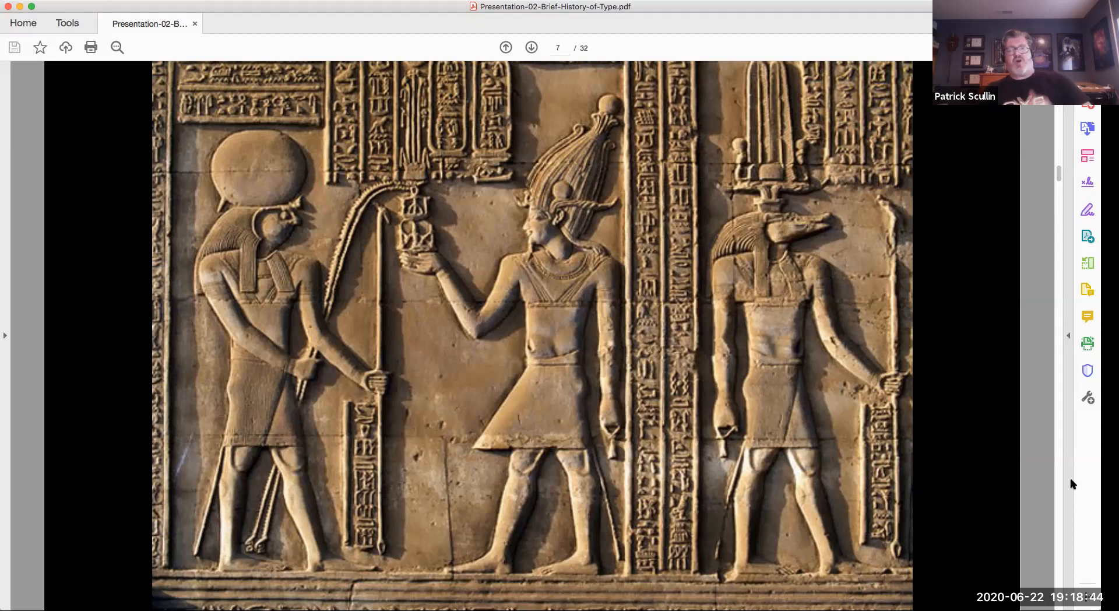
pyautogui.click(532, 47)
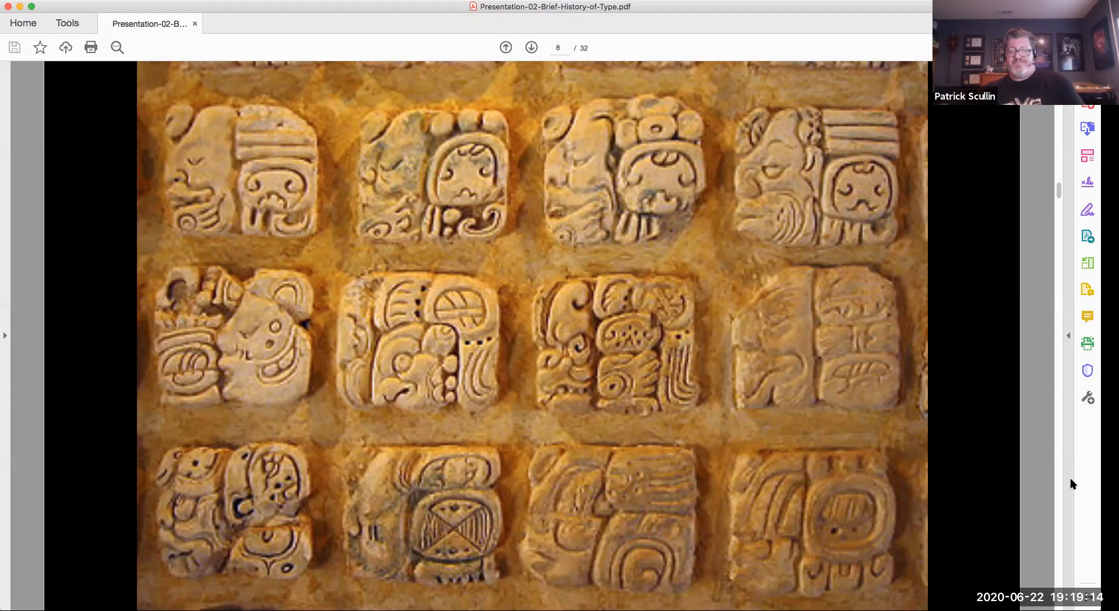
pyautogui.click(506, 46)
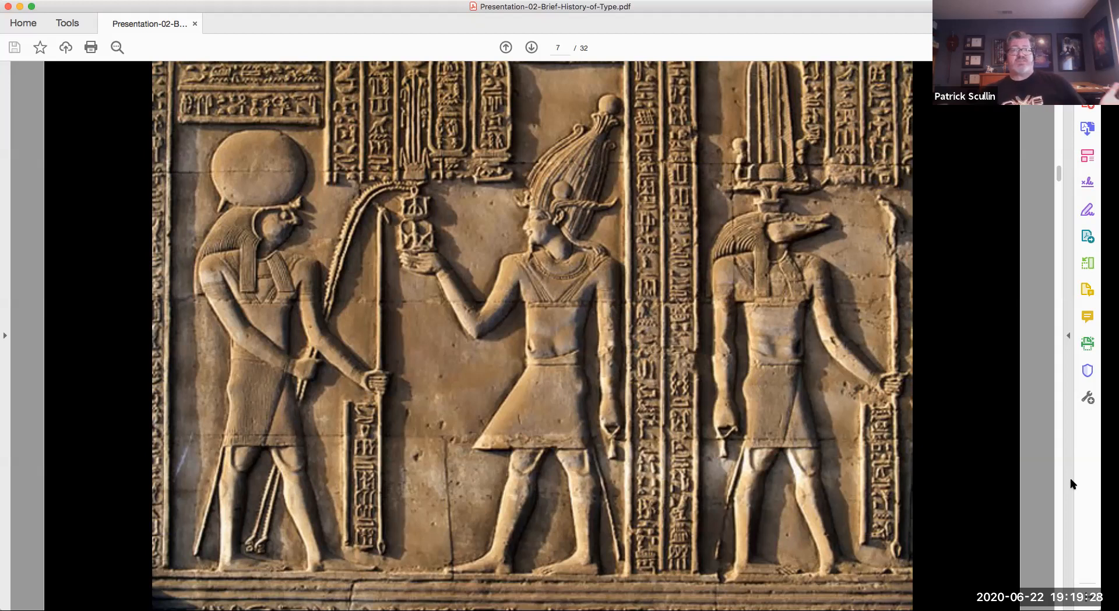
pyautogui.click(532, 47)
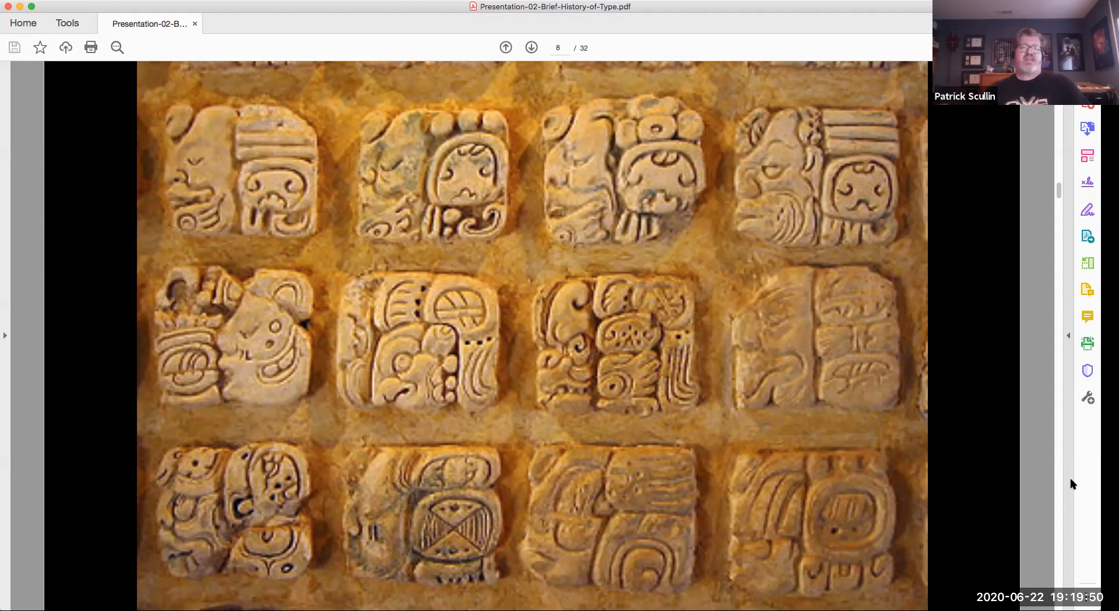
pyautogui.click(531, 46)
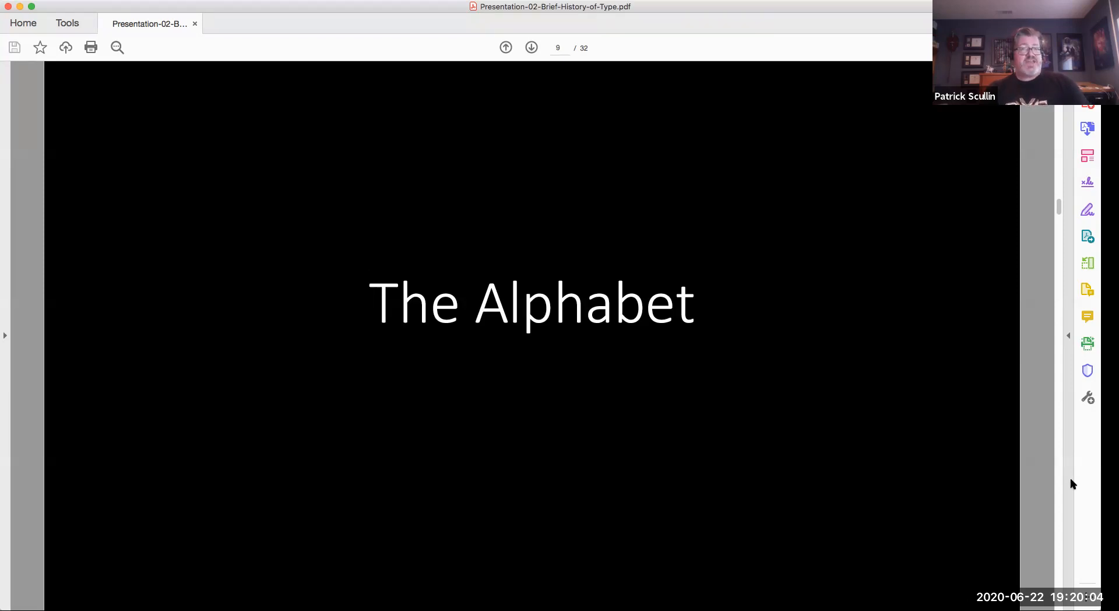
# Step: Advance past the Greek stone inscription to the Roman capitals inscription on page 11
pyautogui.click(532, 47)
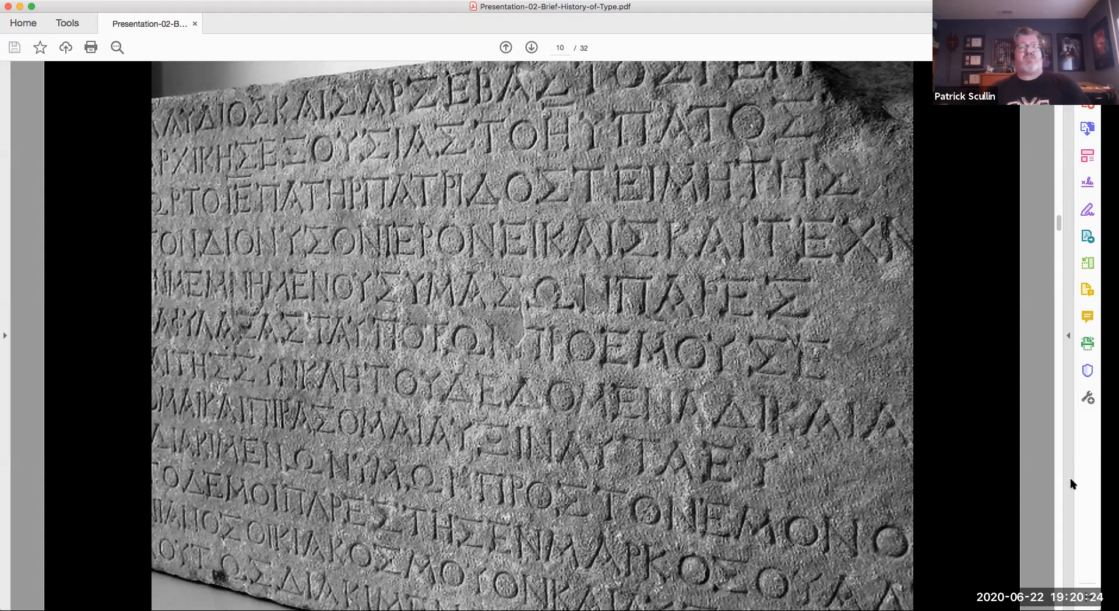
pyautogui.click(532, 48)
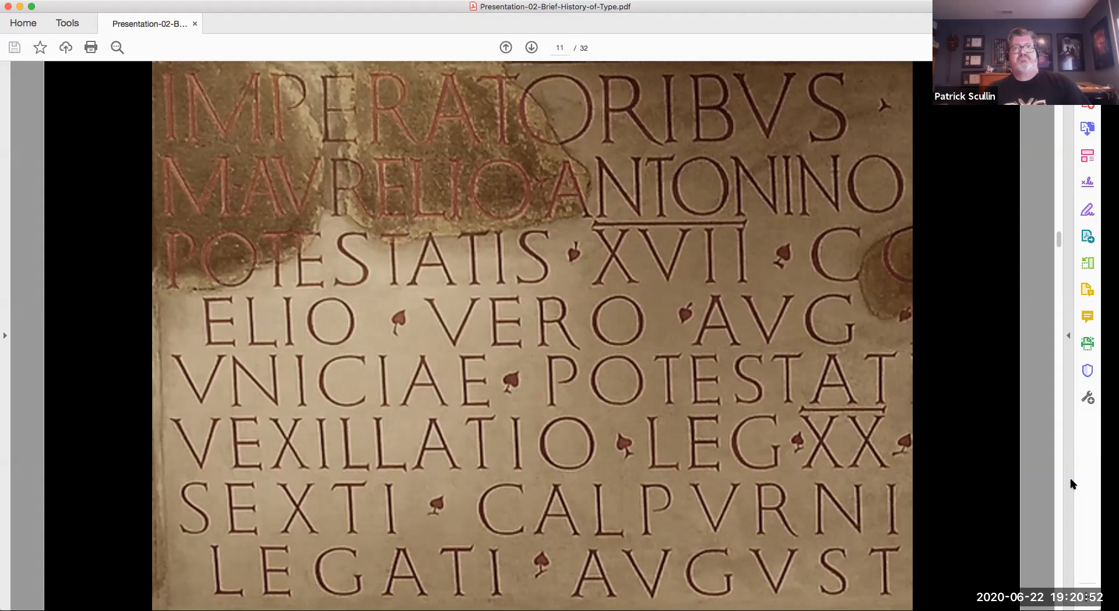
# Step: Advance past the Rosetta Stone slide to The Book section title on page 13
pyautogui.click(532, 47)
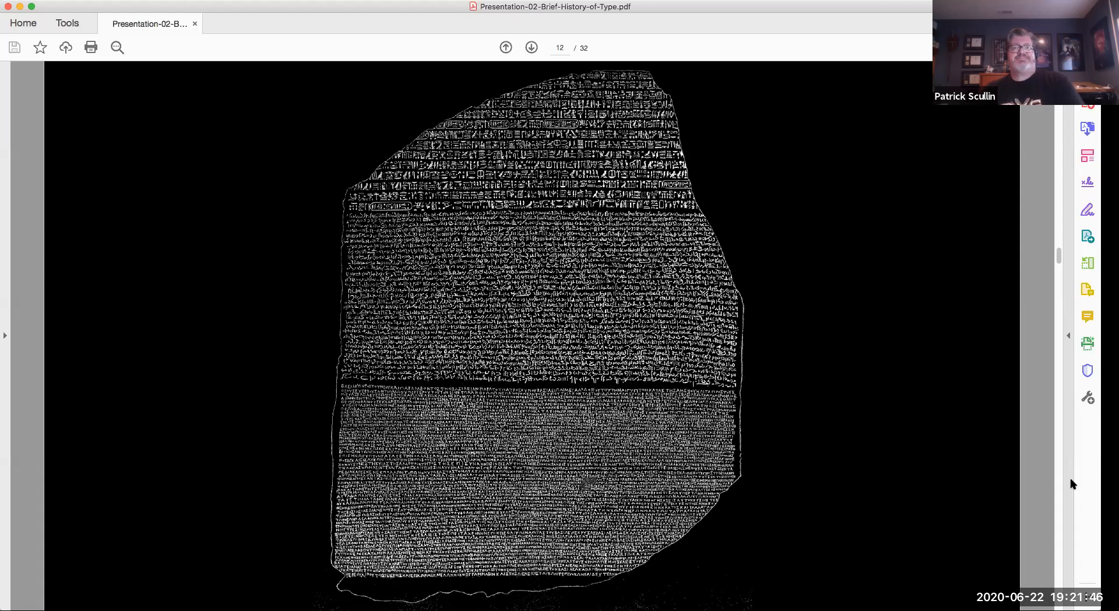
pyautogui.click(532, 47)
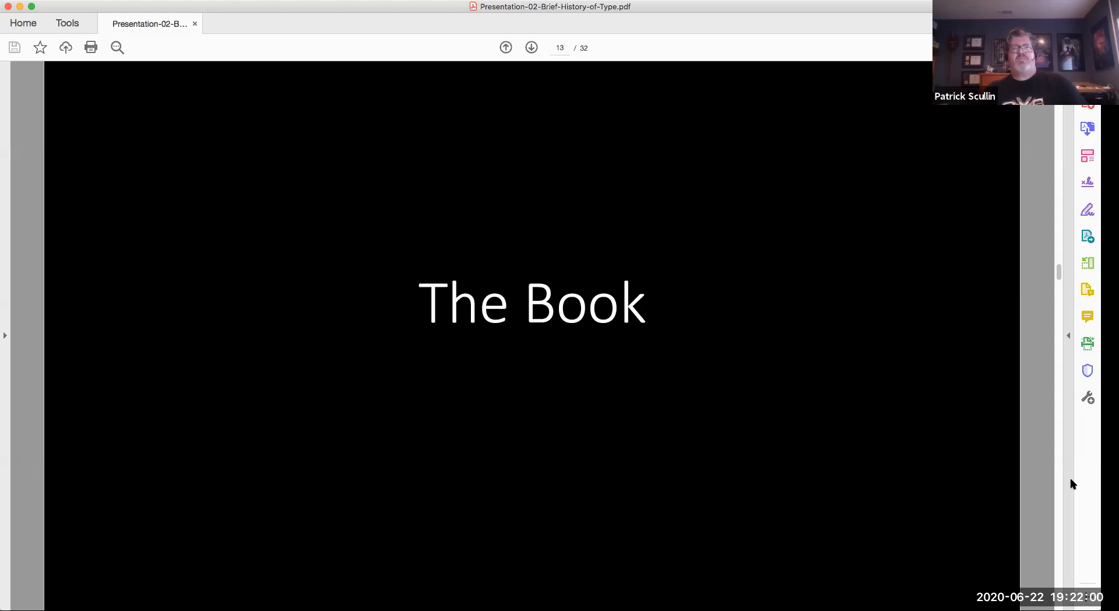
# Step: Advance past the scriptorium monk engraving to the illuminated manuscript on page 15
pyautogui.click(532, 47)
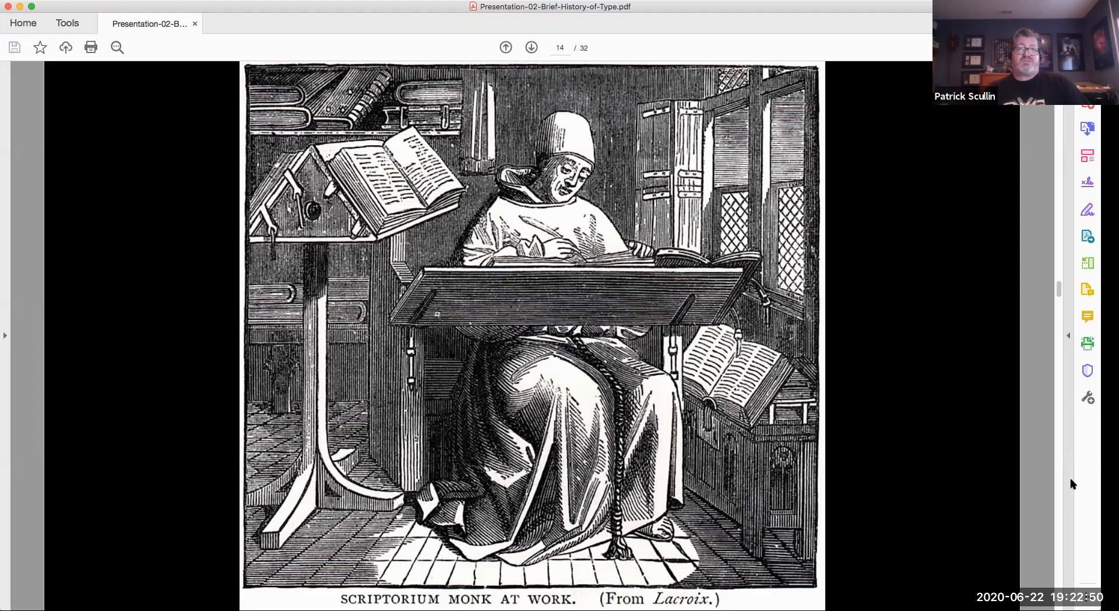
pyautogui.click(532, 47)
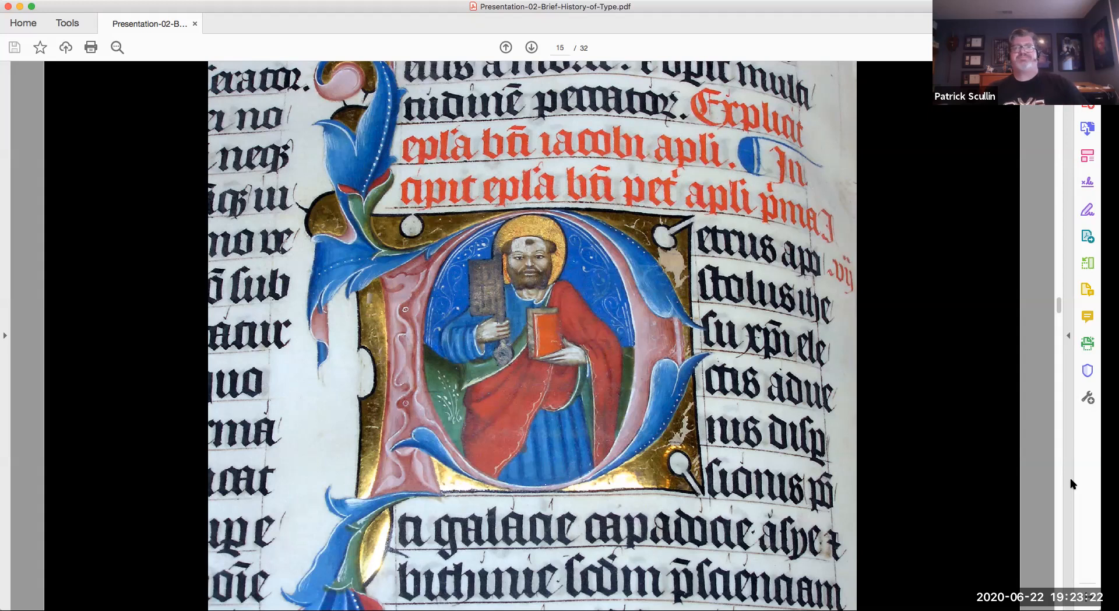
# Step: Advance past the presentation-scene manuscript folio to The Printing Press title on page 17
pyautogui.click(532, 46)
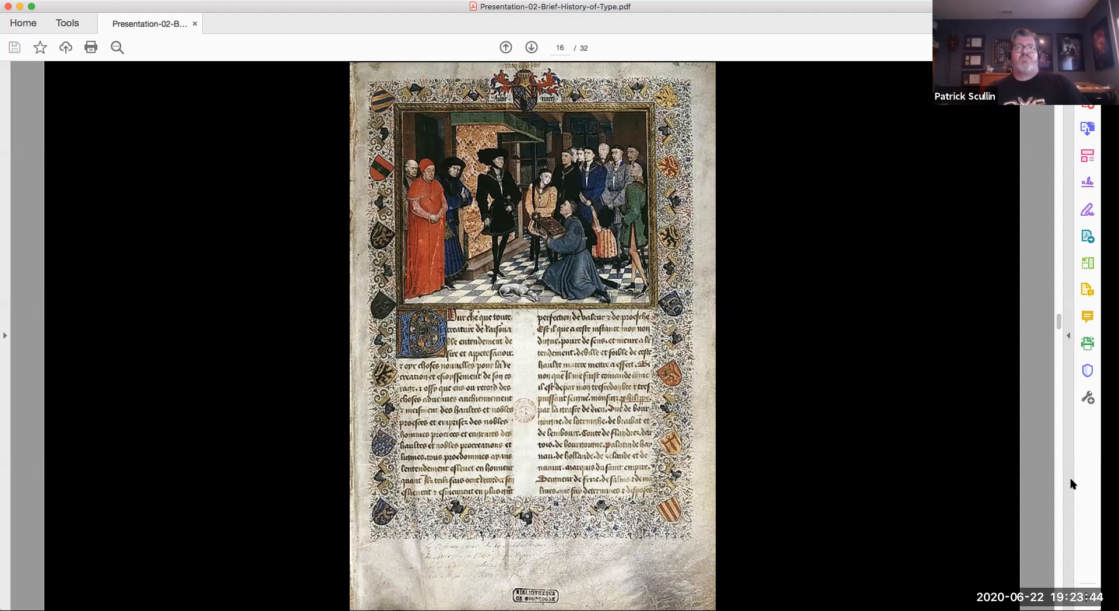
pyautogui.click(532, 46)
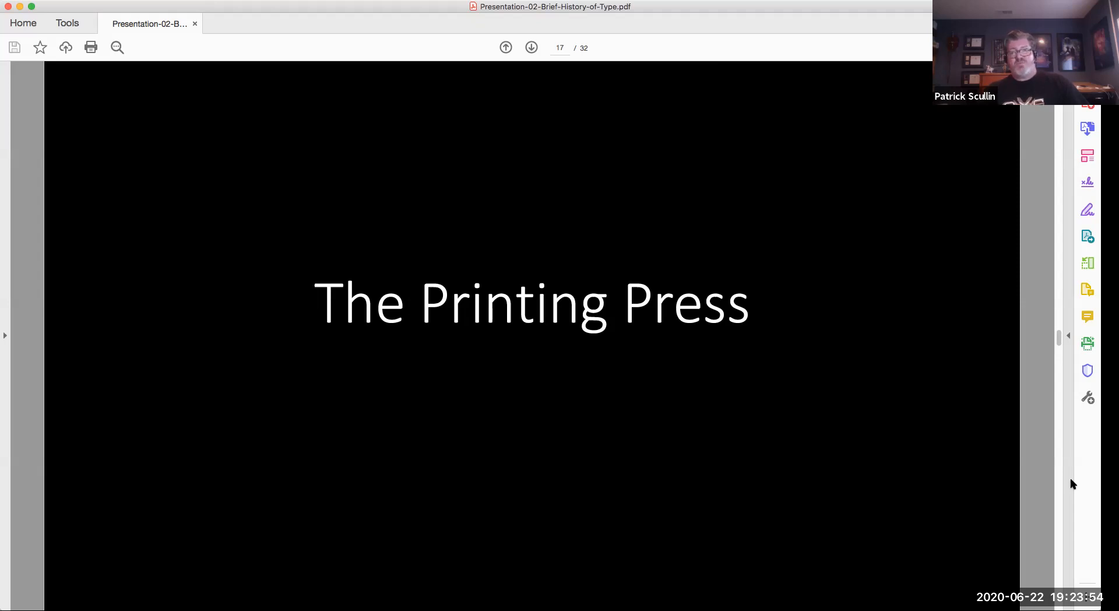
# Step: Advance to the open printed Bible with two-column blackletter text on page 18
pyautogui.click(531, 47)
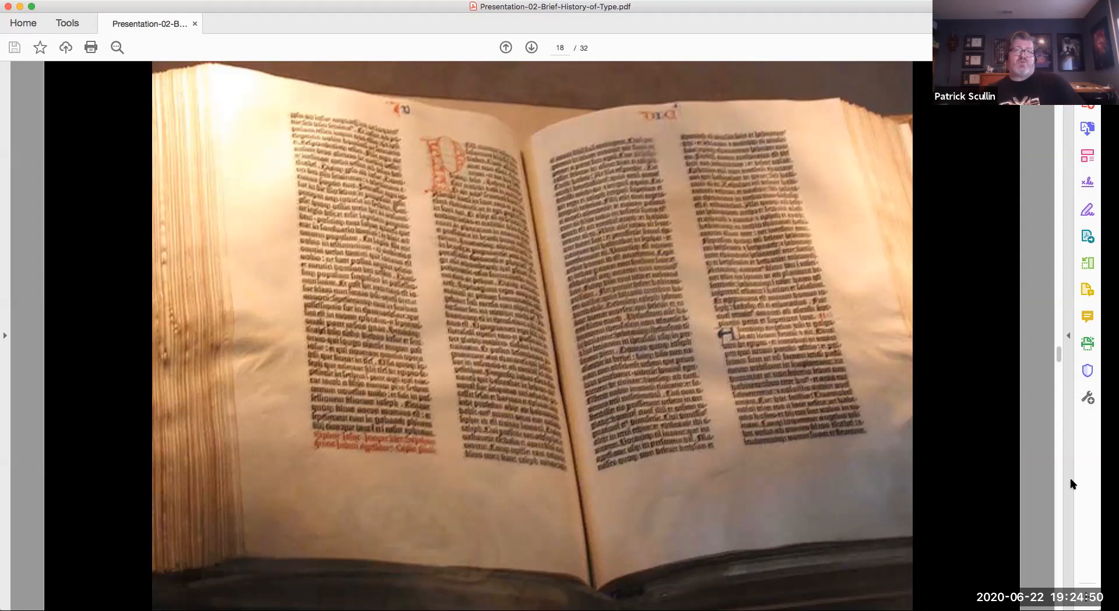
# Step: Advance to the metal type case and composing stick photo on page 19
pyautogui.click(529, 47)
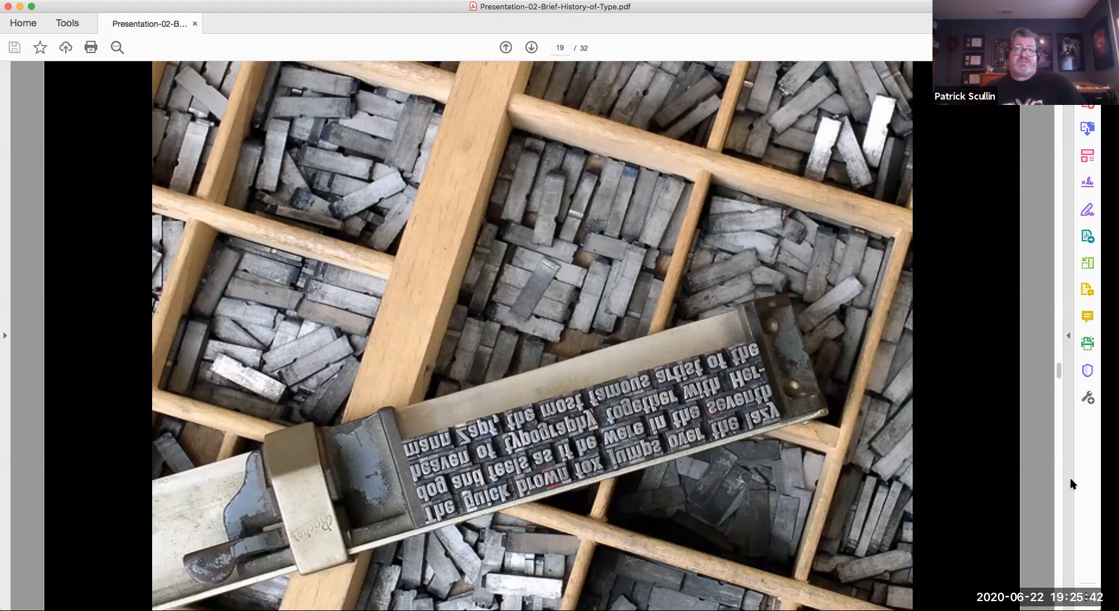
# Step: Advance to Dürer's 1515 Rhinocerus woodcut on page 20
pyautogui.click(532, 47)
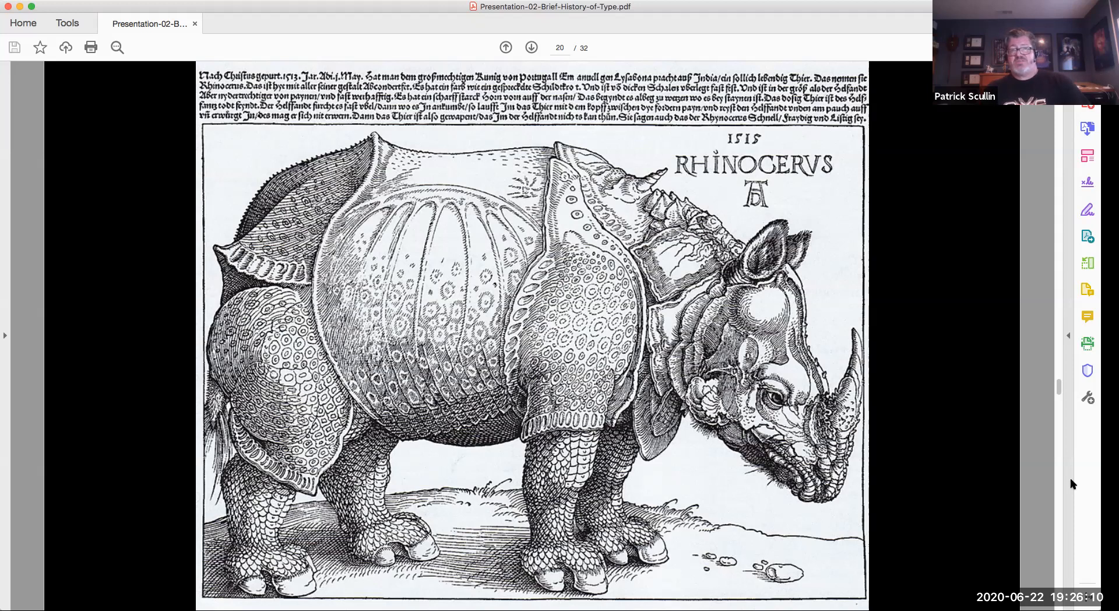
# Step: Advance from the 1515 RHINOCERVS woodcut to page 21, the 'Typesetting' section title
pyautogui.click(532, 47)
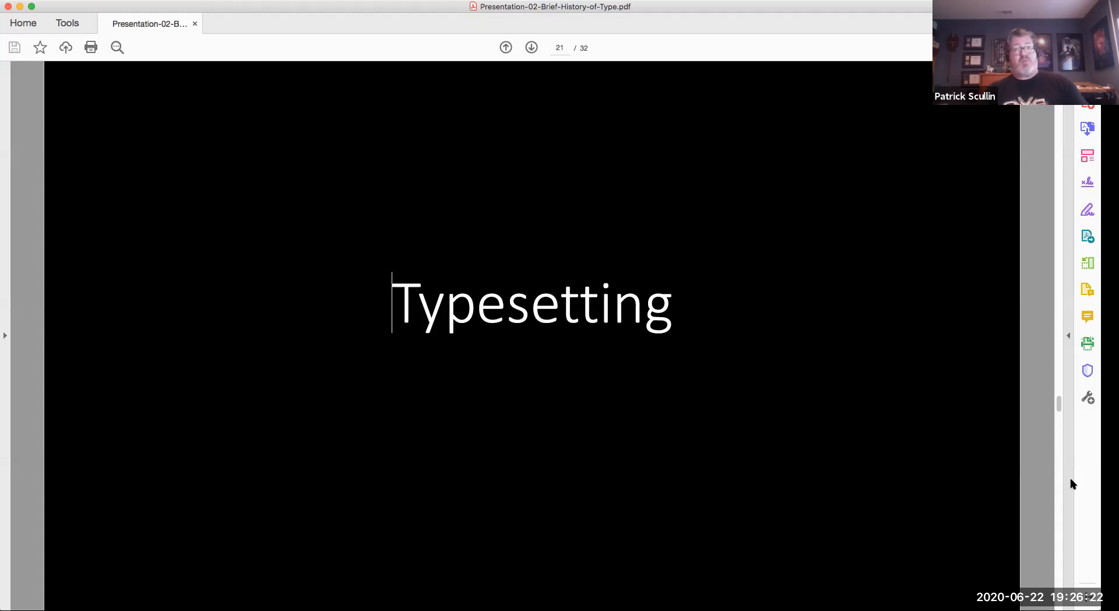
# Step: Advance through page 22's QV and R letterform book spread to page 23, the Allentown Sanborn Map title
pyautogui.click(532, 47)
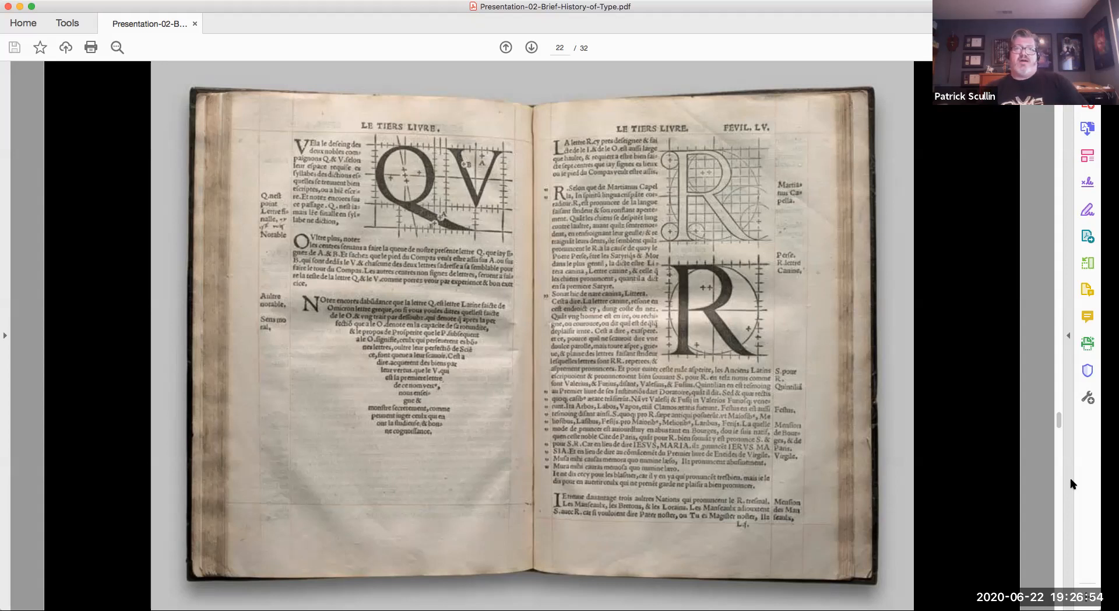
pyautogui.click(531, 46)
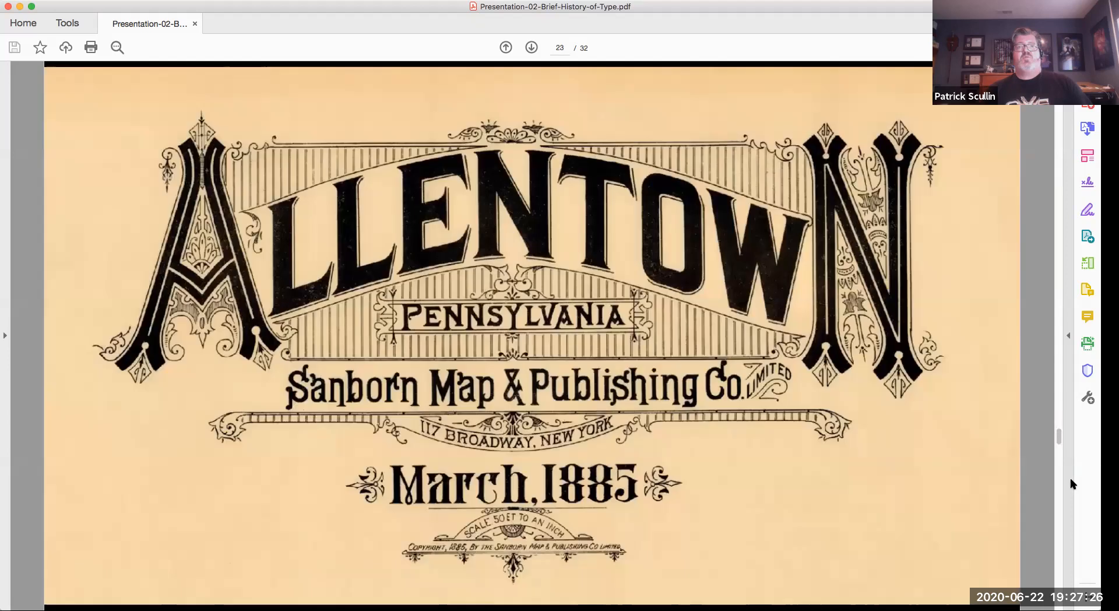
# Step: Advance to page 24, the French engraved plates constructing letters on grids
pyautogui.click(531, 47)
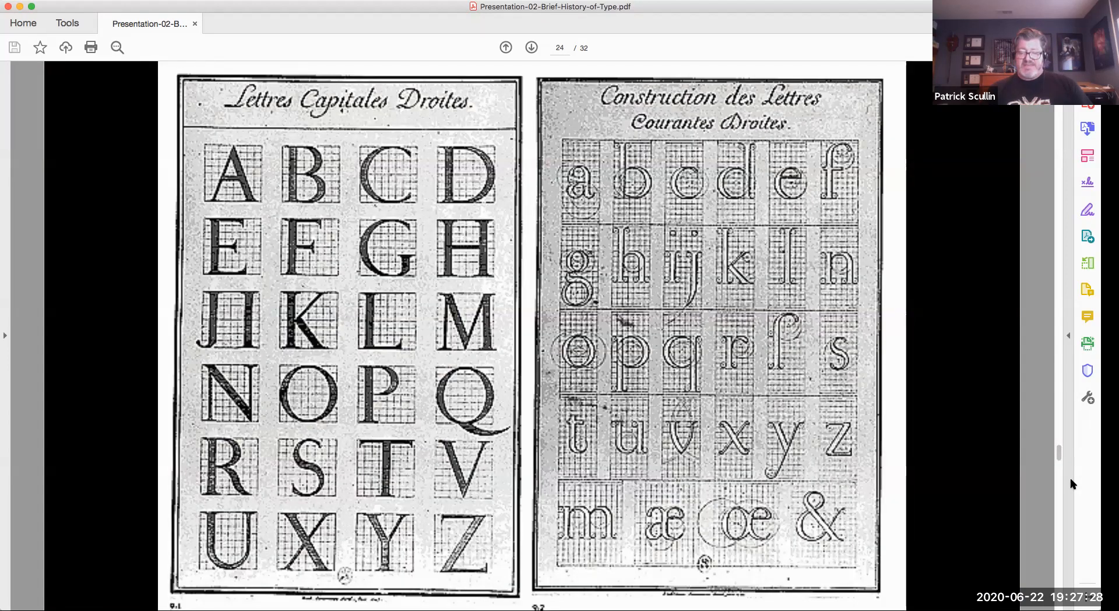
# Step: Advance through page 25's 'Modern Type' title to page 26, the 'Bières de la Meuse' poster
pyautogui.click(531, 46)
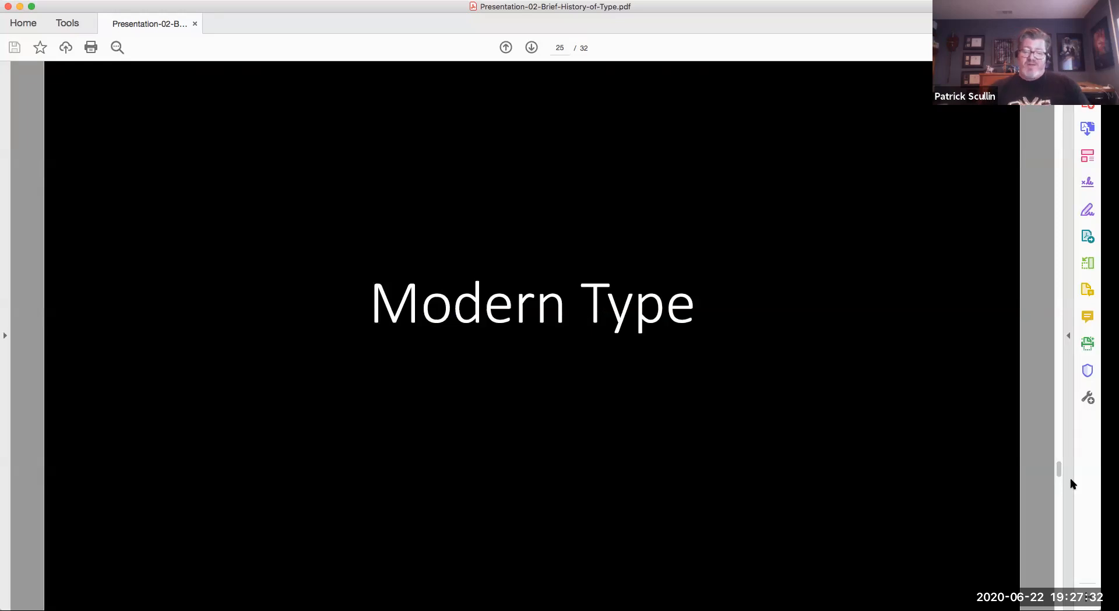
pyautogui.click(532, 47)
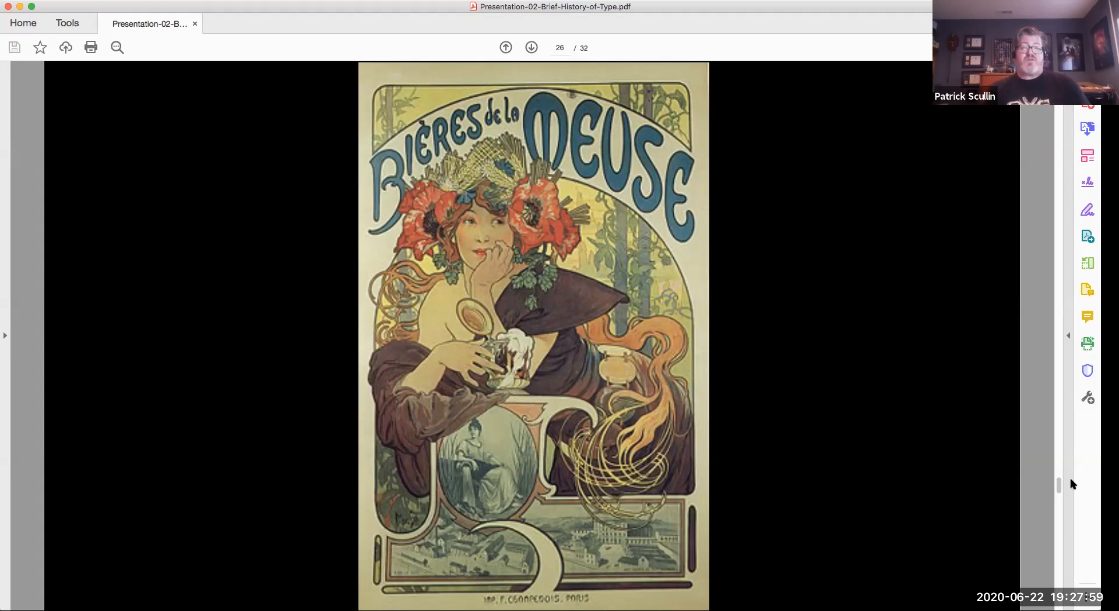
# Step: Advance to page 27, the Art Deco 'Normandie' ocean liner poster
pyautogui.click(531, 46)
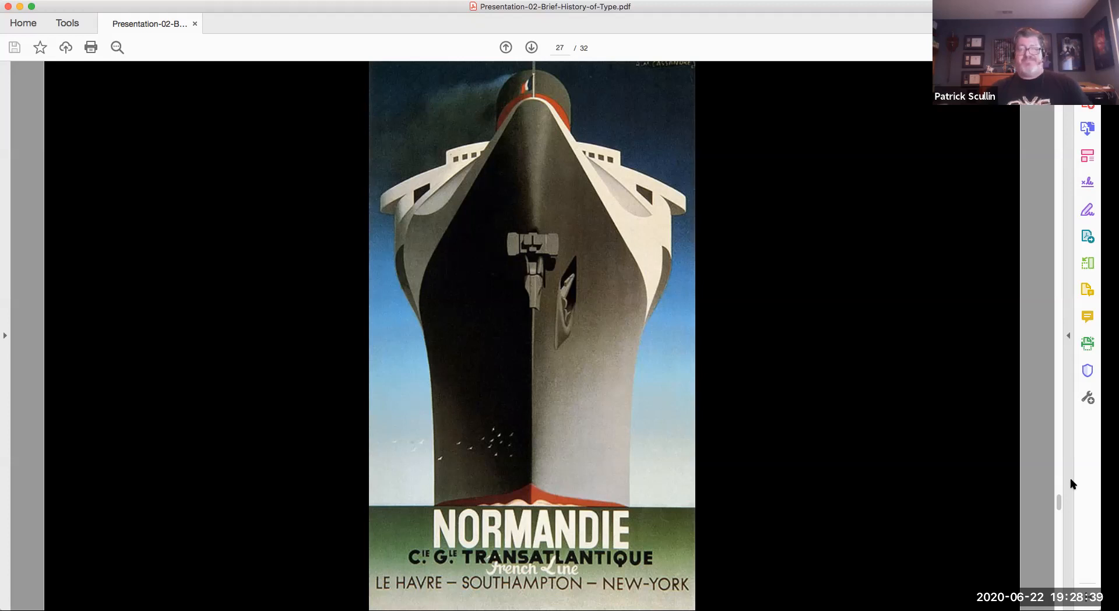
# Step: Advance through page 28's Avant Garde Gothic specimen to page 29, 'Visual Communication Today'
pyautogui.click(532, 46)
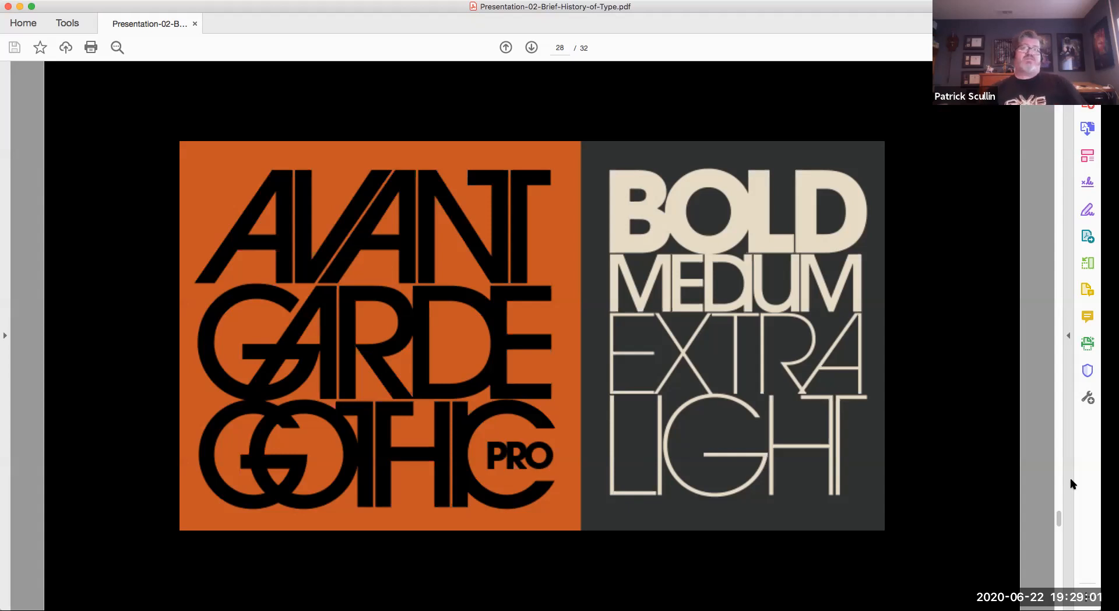
pyautogui.click(532, 47)
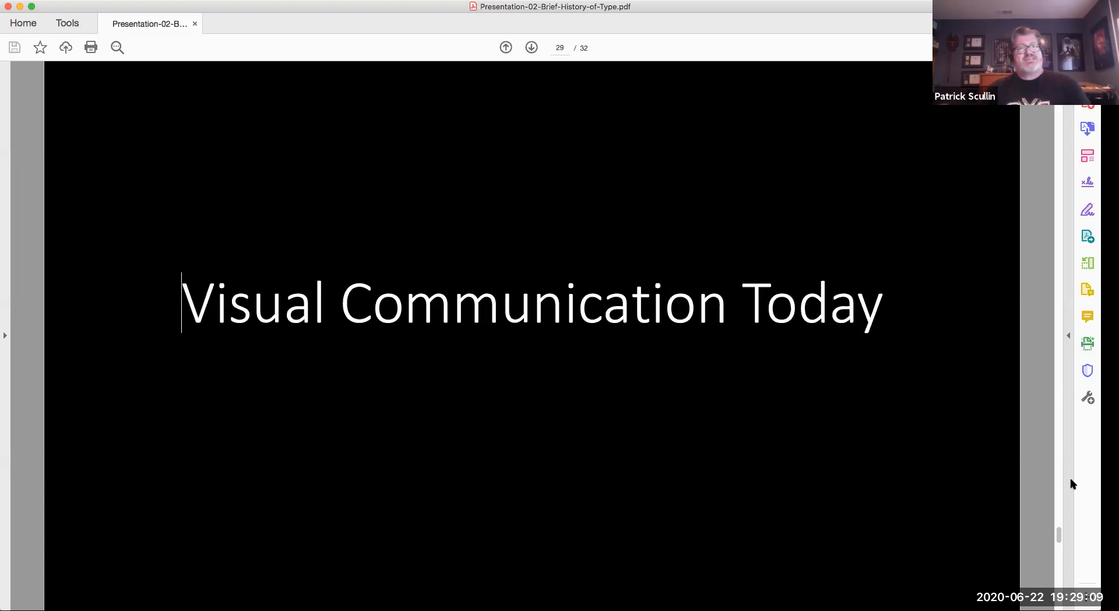
# Step: Advance to page 30, the Ray Gun magazine cover with scattered type
pyautogui.click(531, 47)
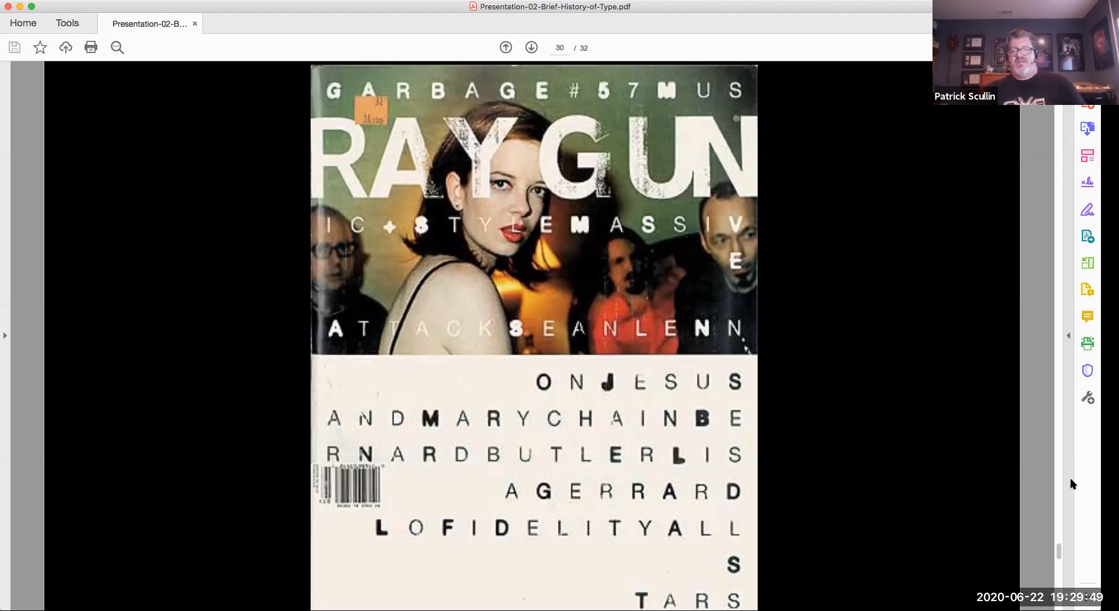
# Step: Advance through page 31's graffiti wall to the final page 32 comparing two phone home screens
pyautogui.click(531, 47)
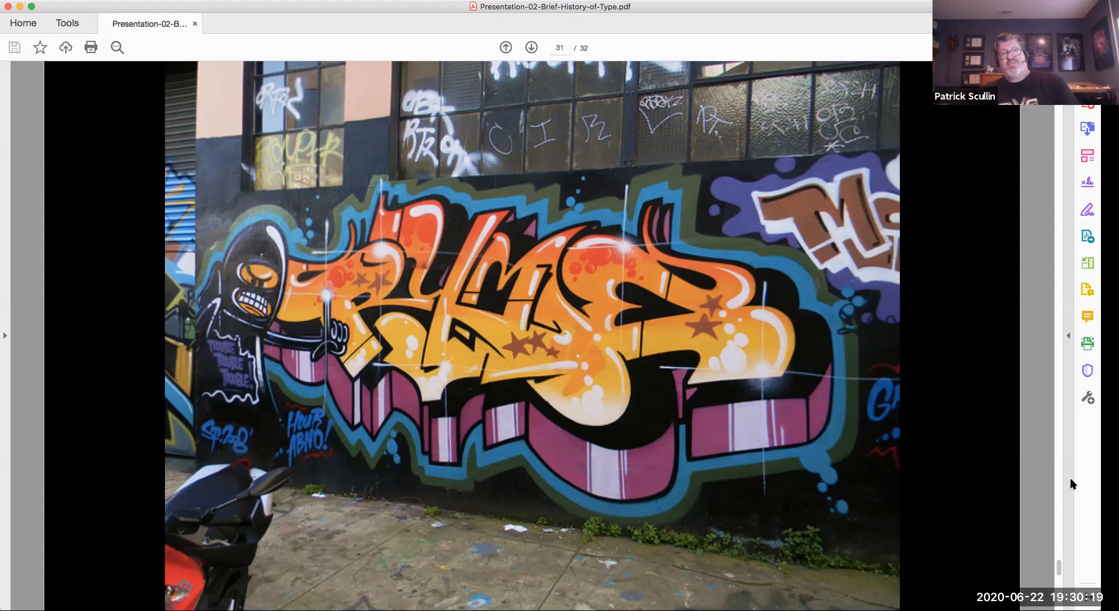
pyautogui.click(531, 47)
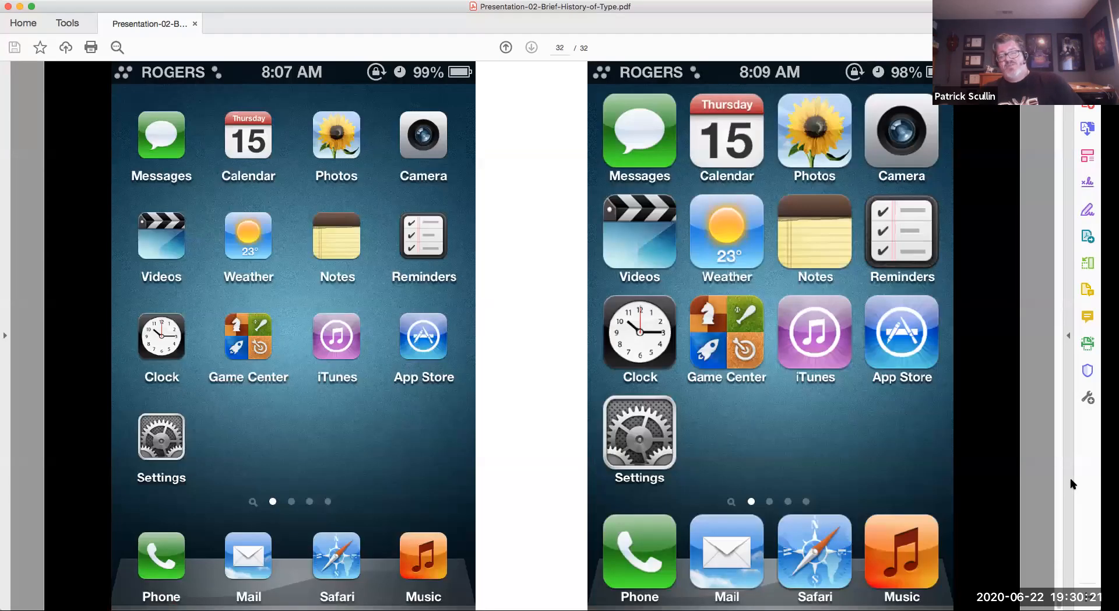